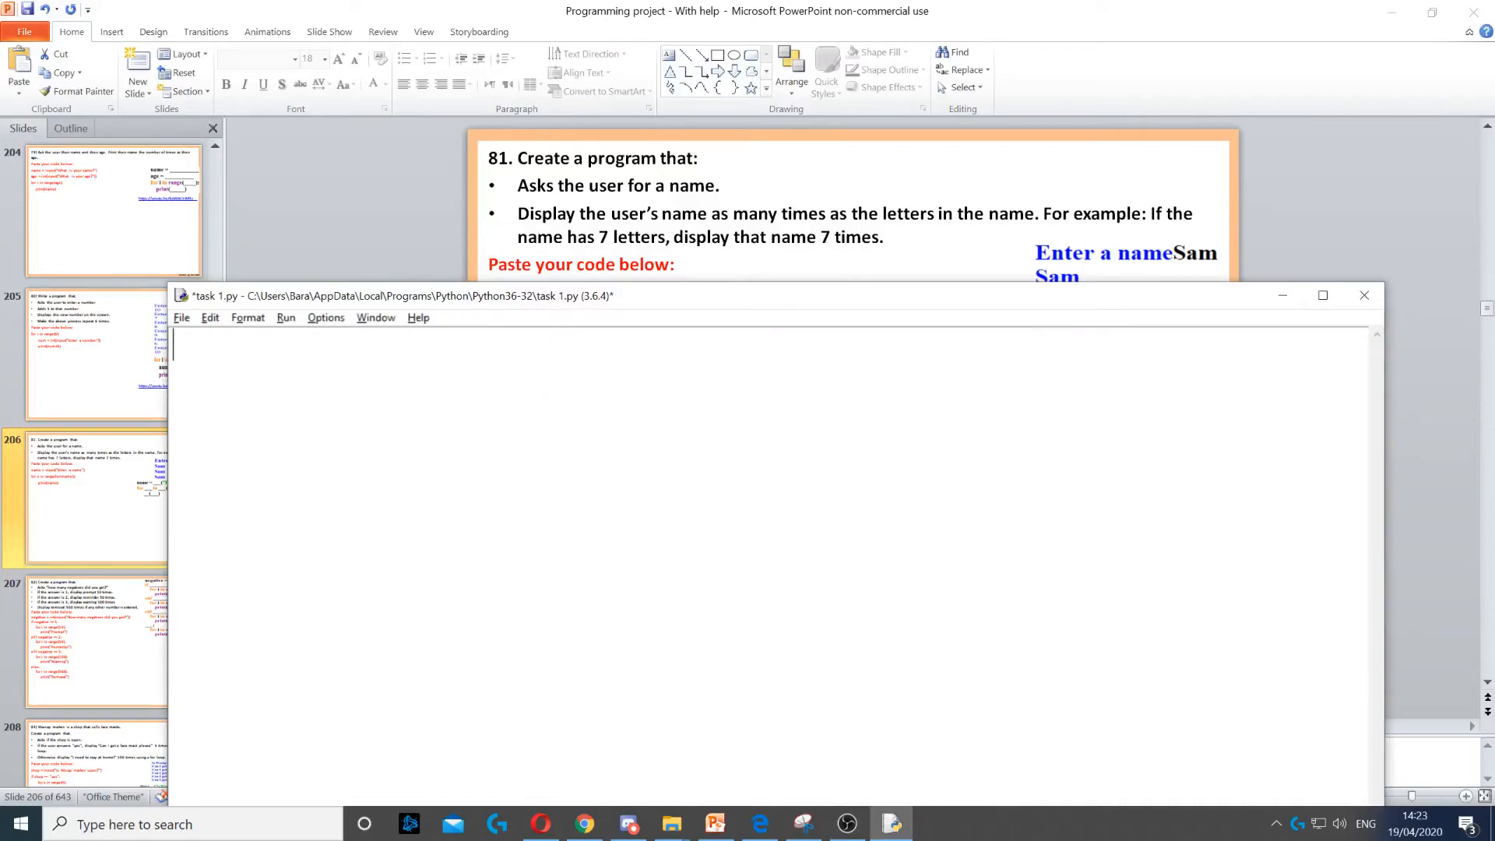
Write the first line name = input("Enter a name") to store the entered name.
text(name =)
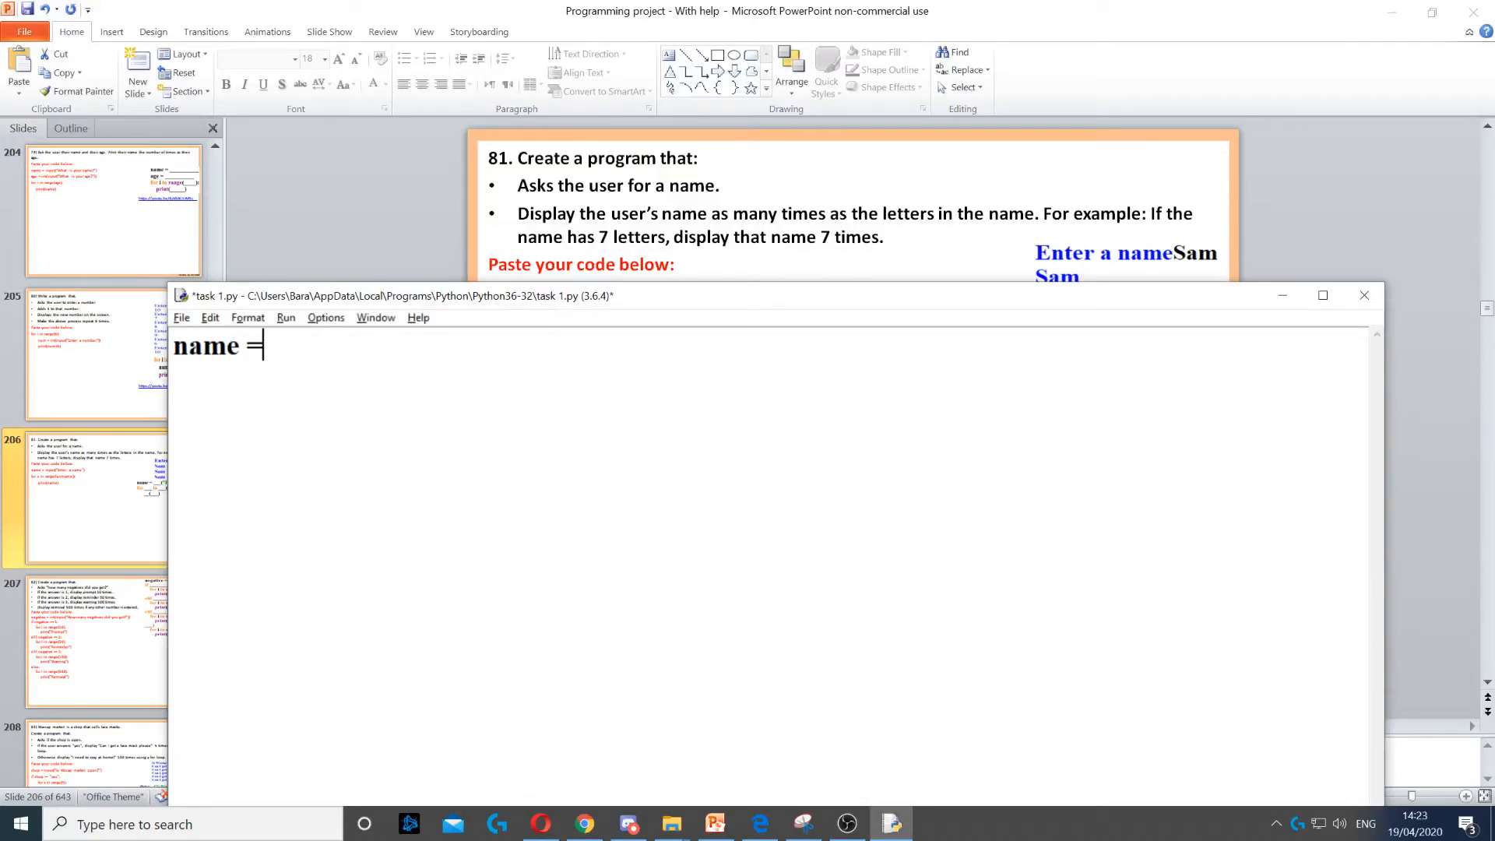
text(input)
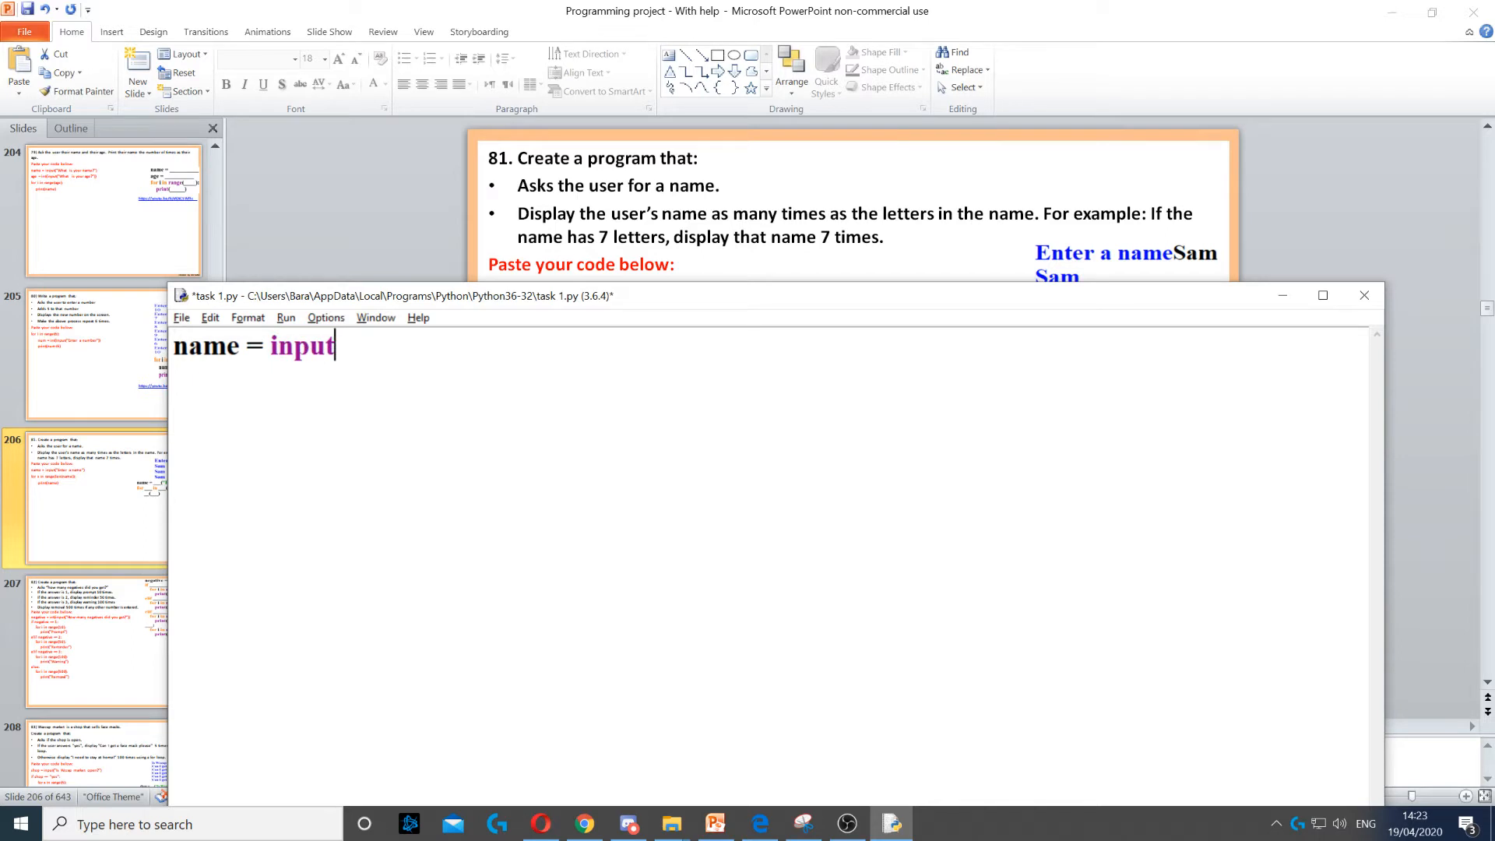
text(("Enter a name)
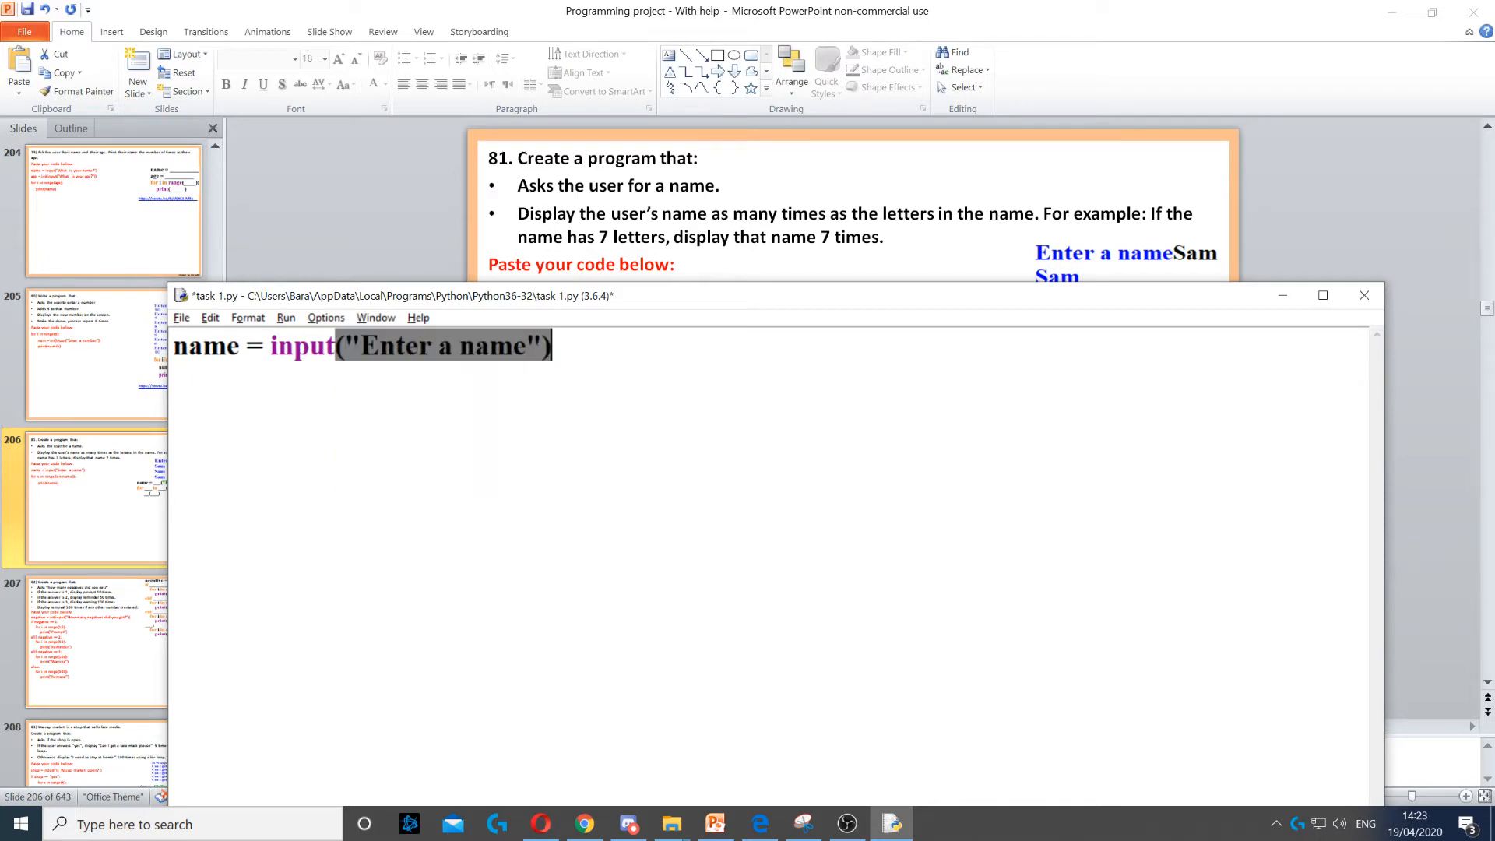
click(553, 346)
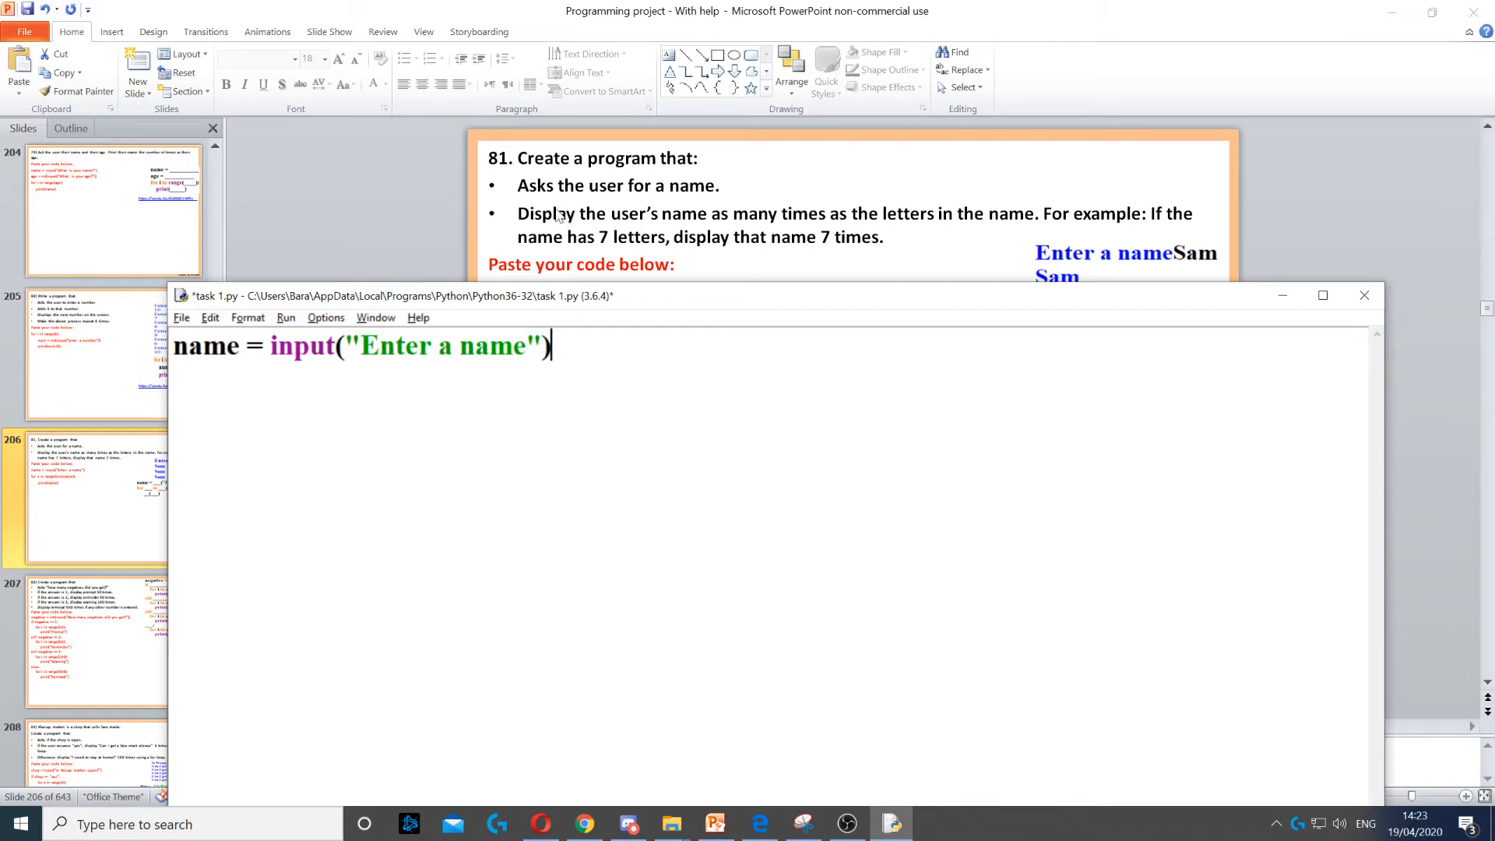
mouse_move(852, 231)
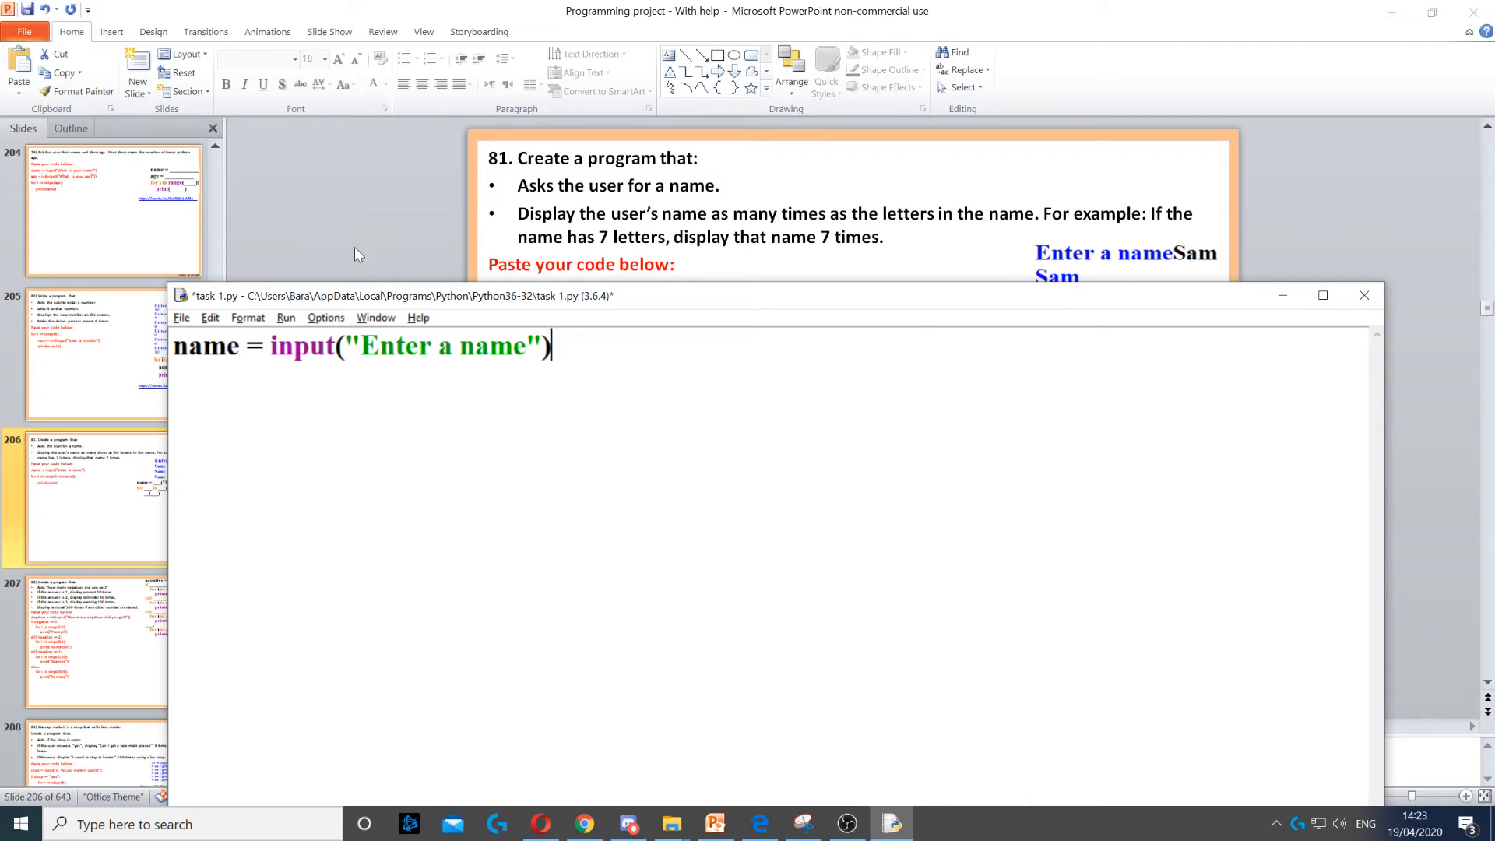
Add the loop line for x in range(len(name)): iterating once per letter.
text(f)
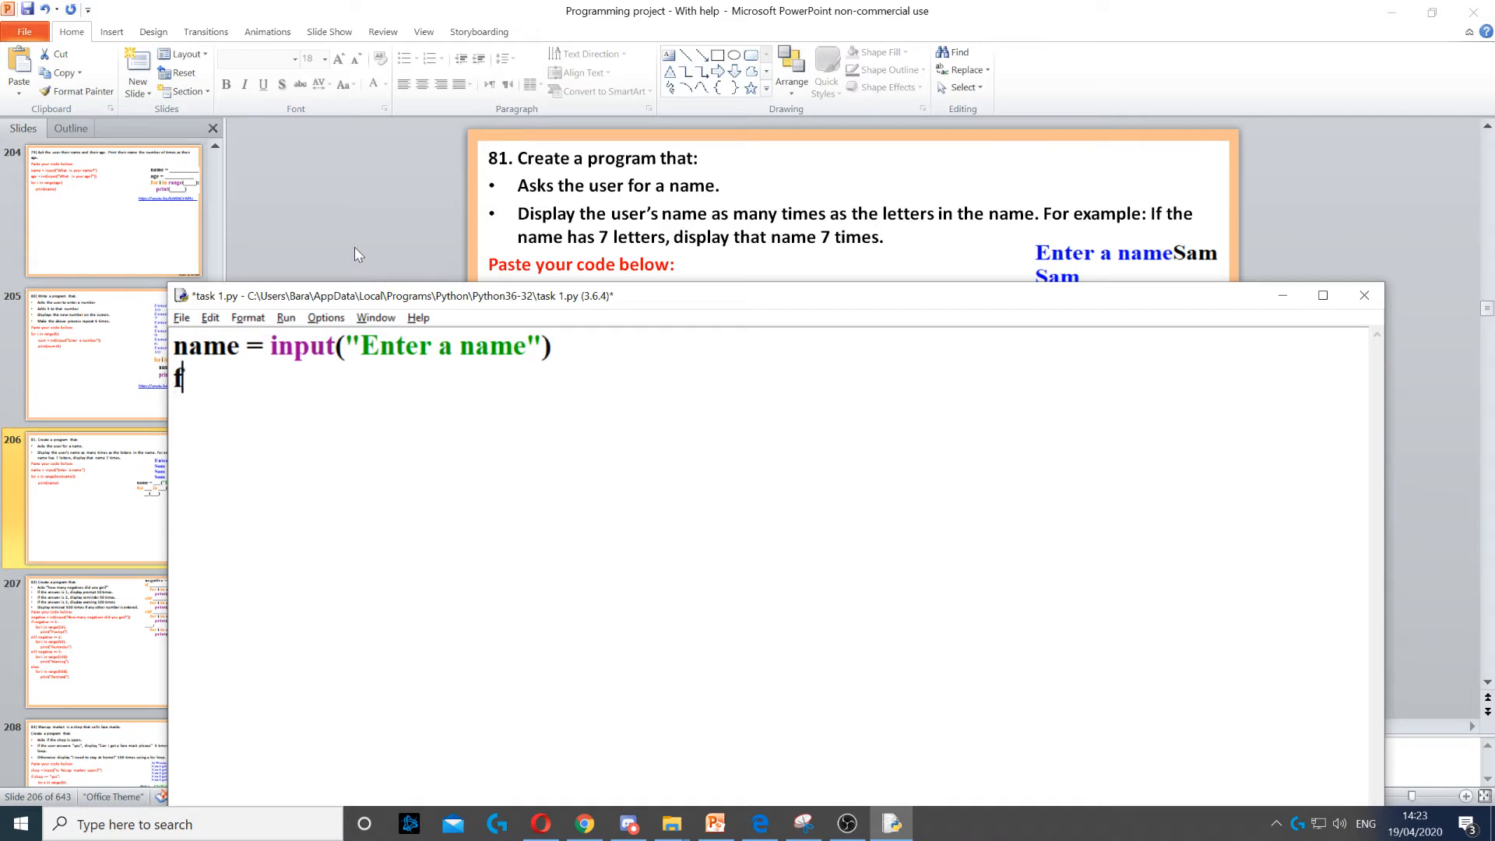
text(or x in range)
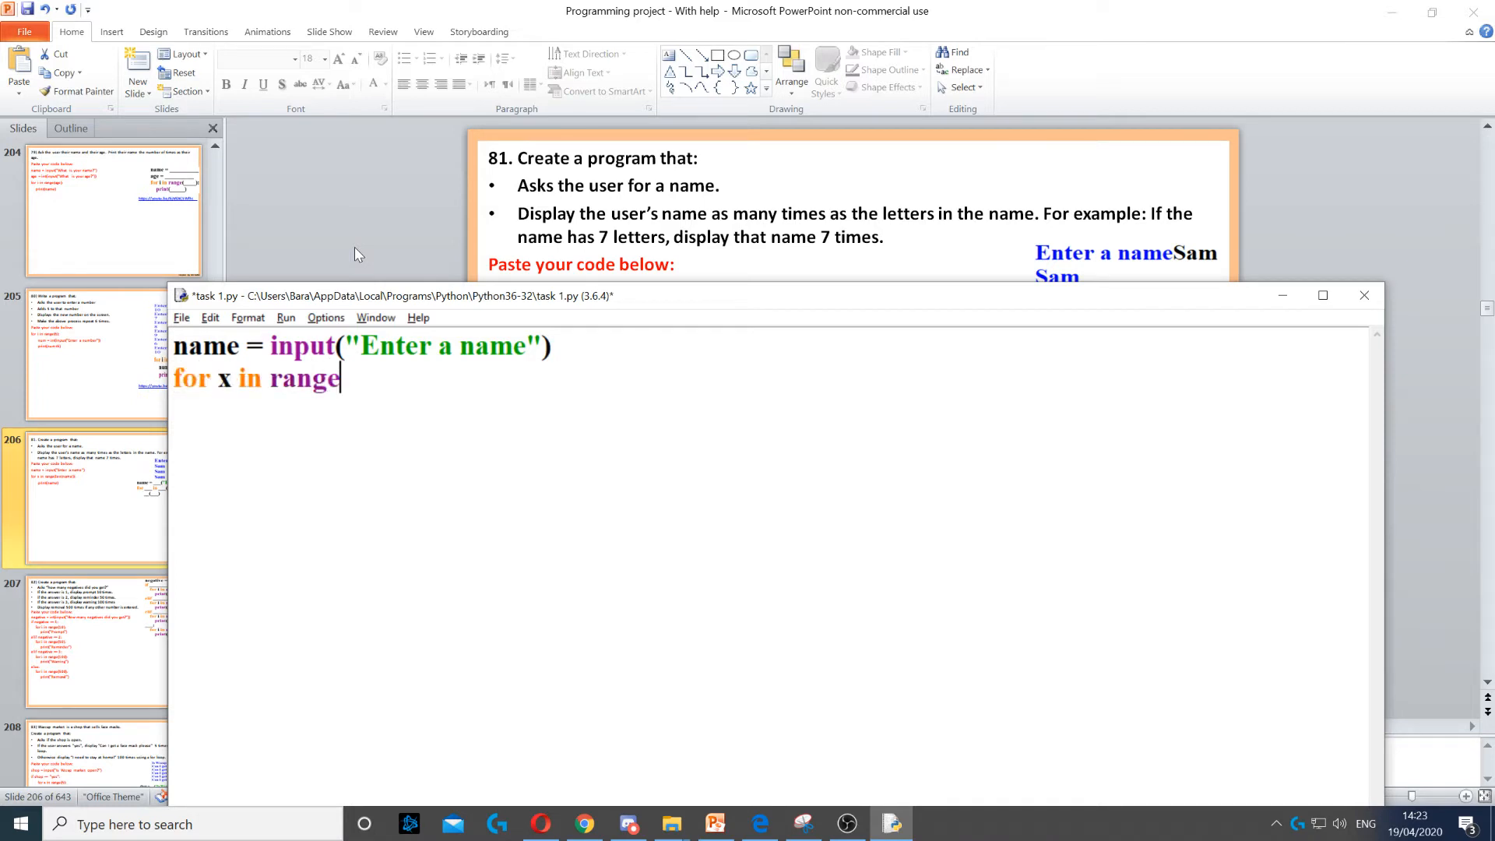
text(()
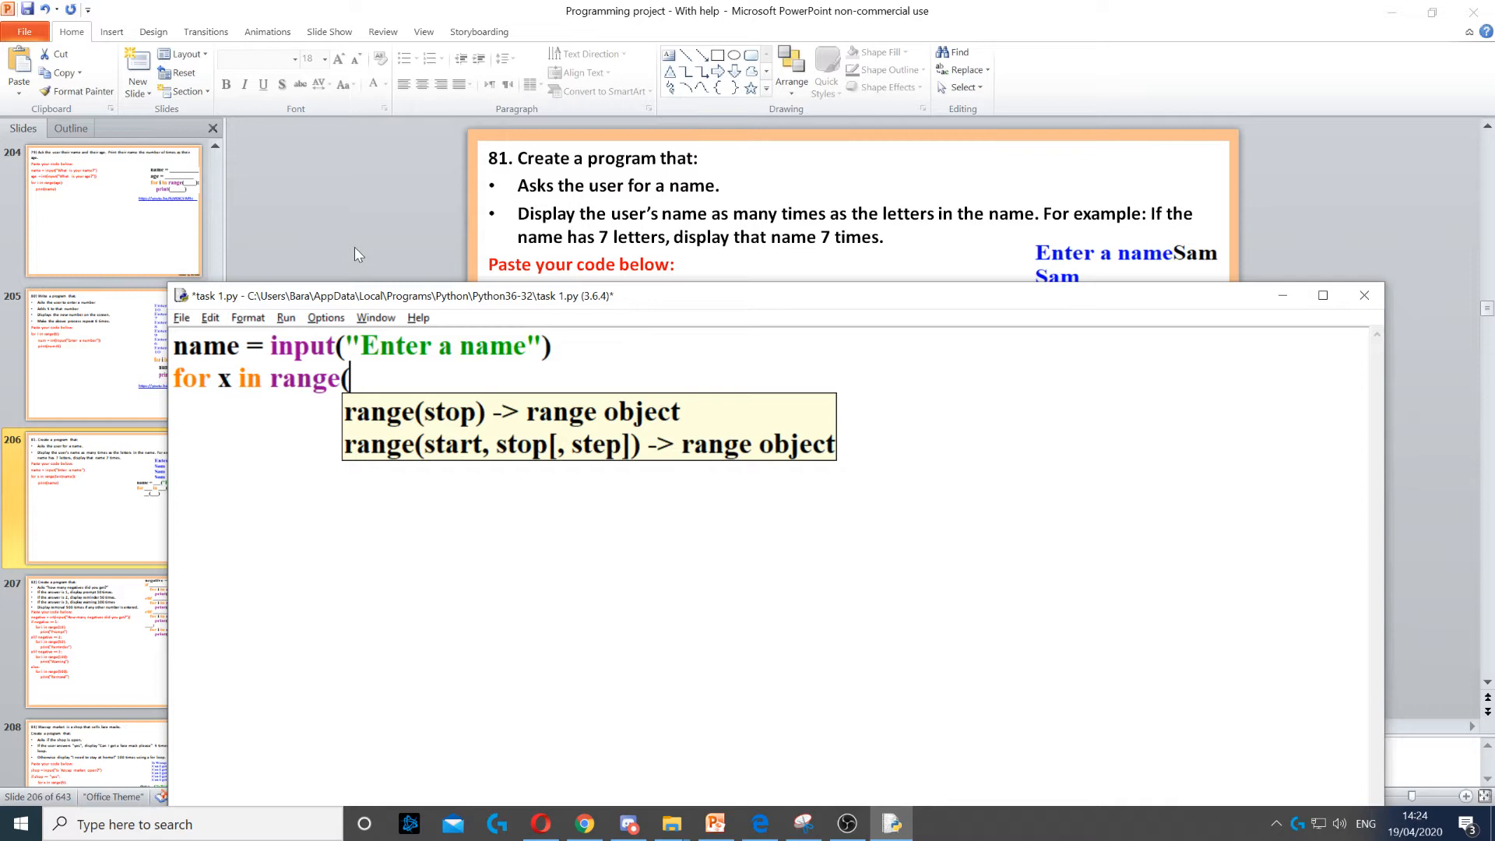
text(len)
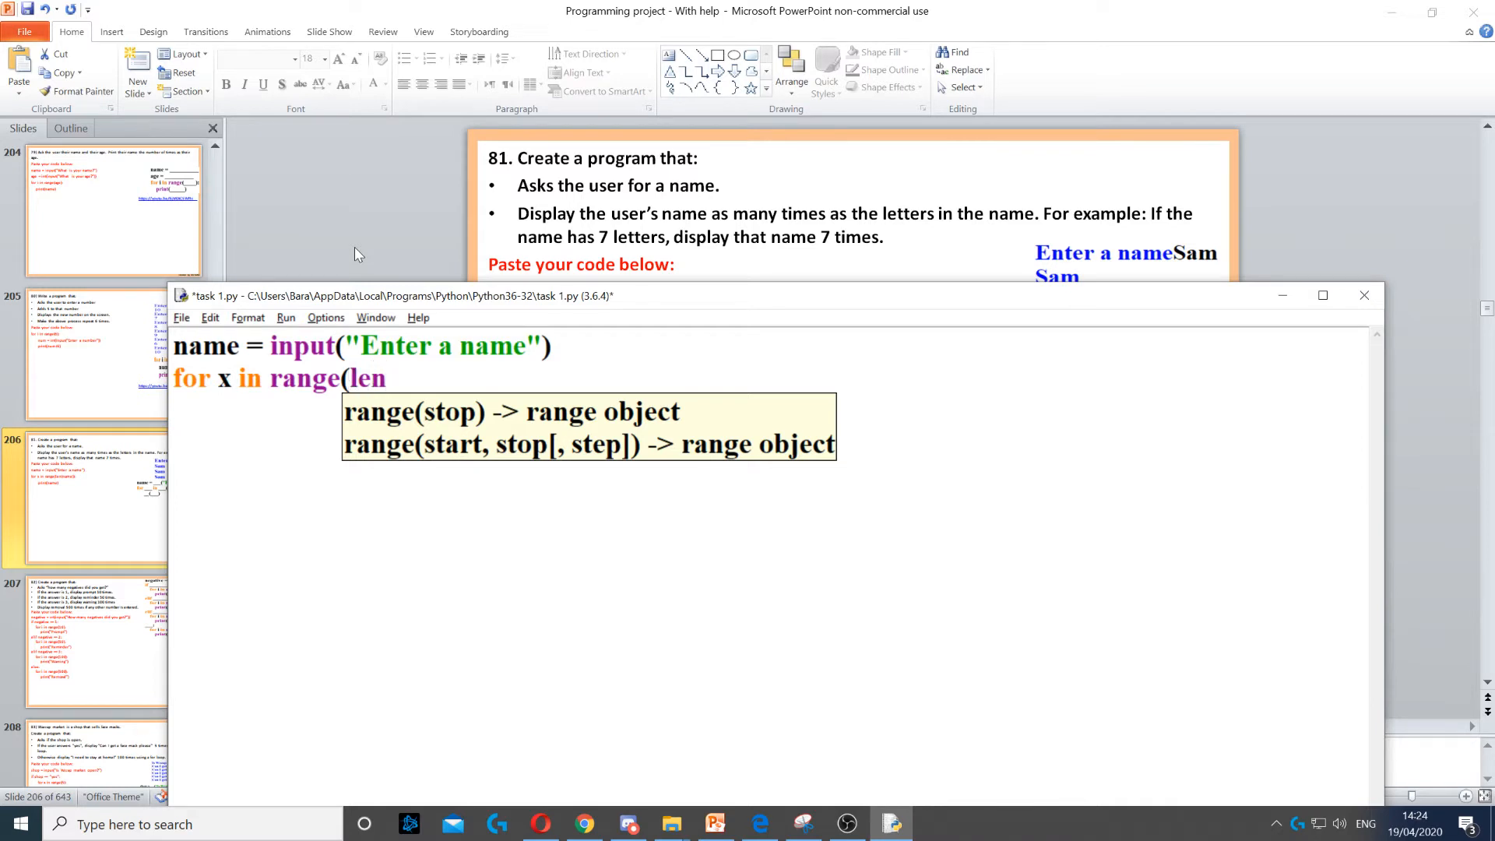
text(()
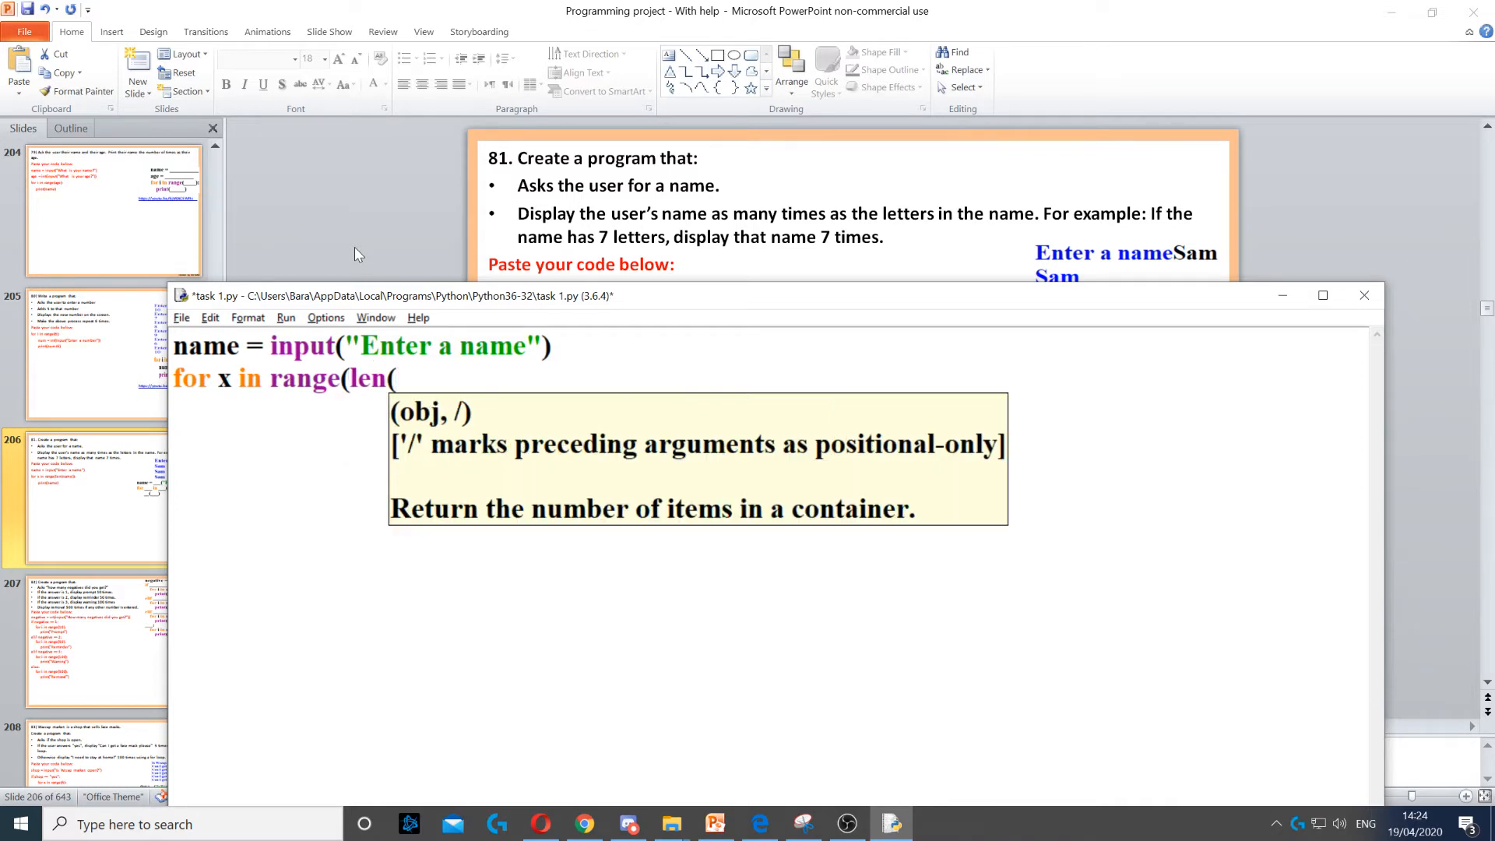
text(name)
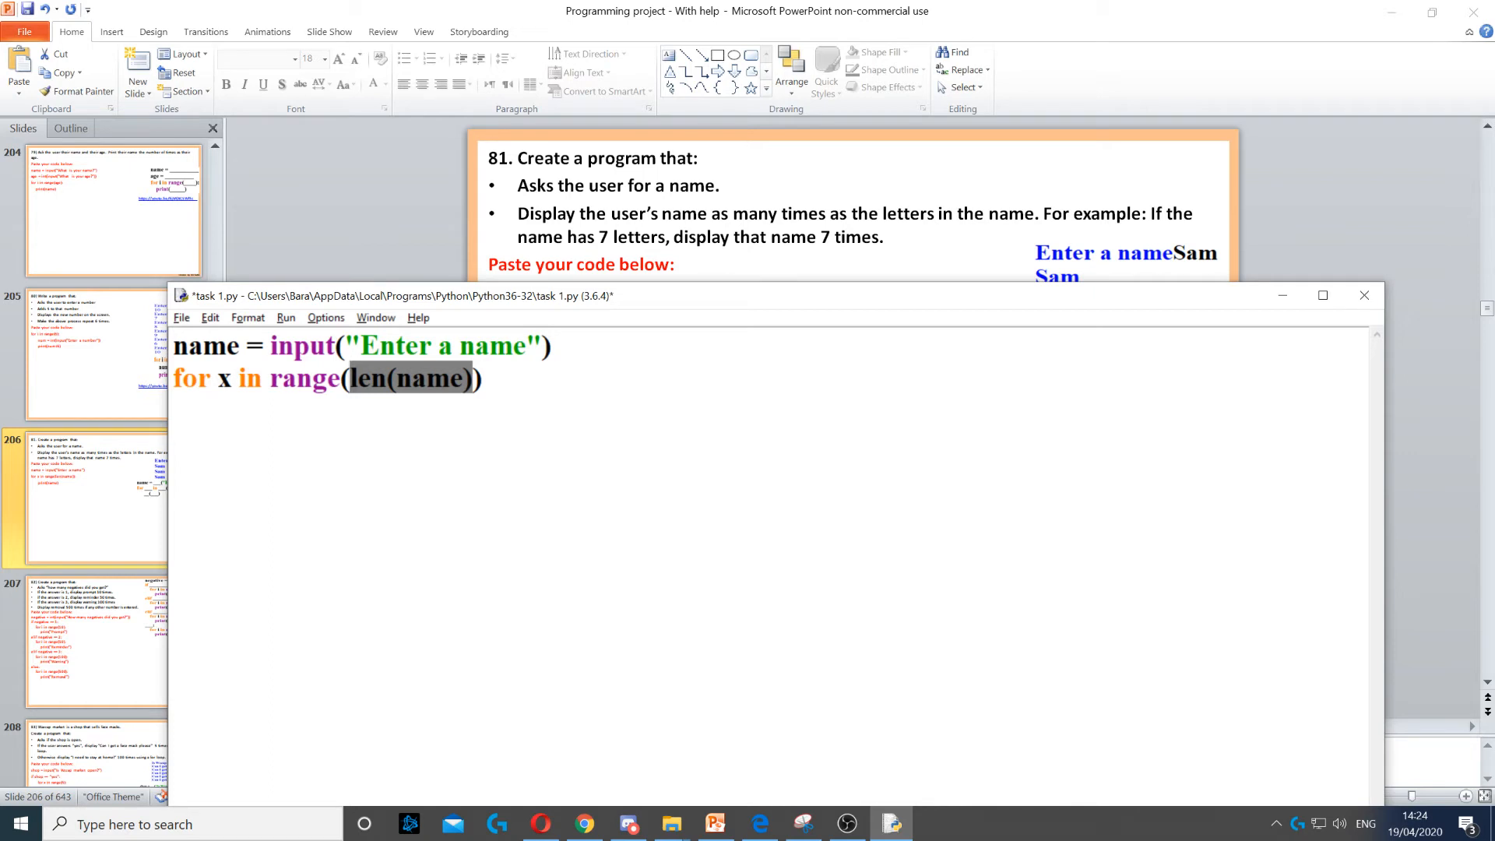
click(458, 379)
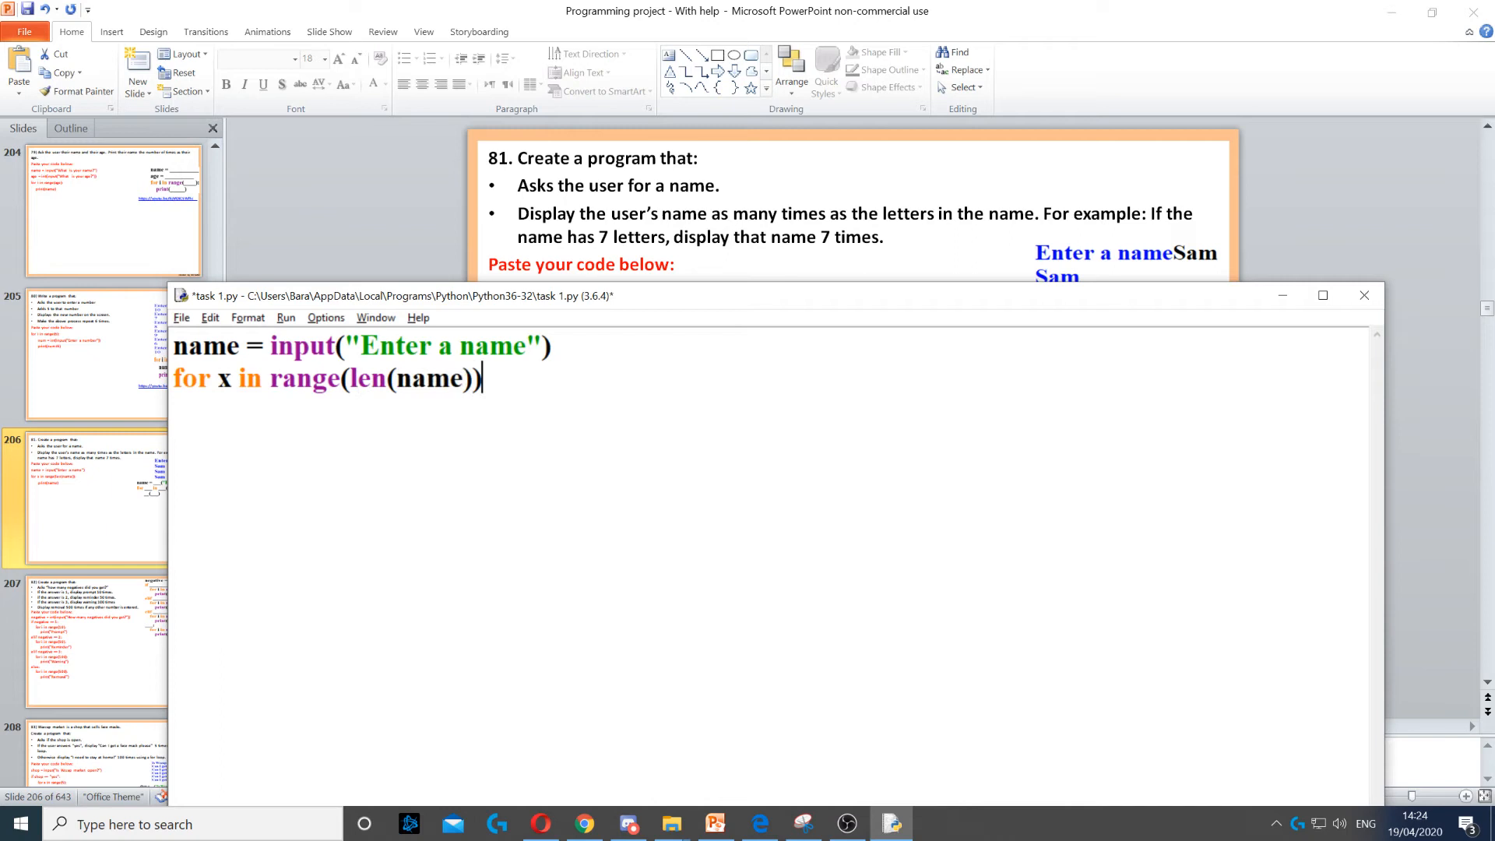
text(:)
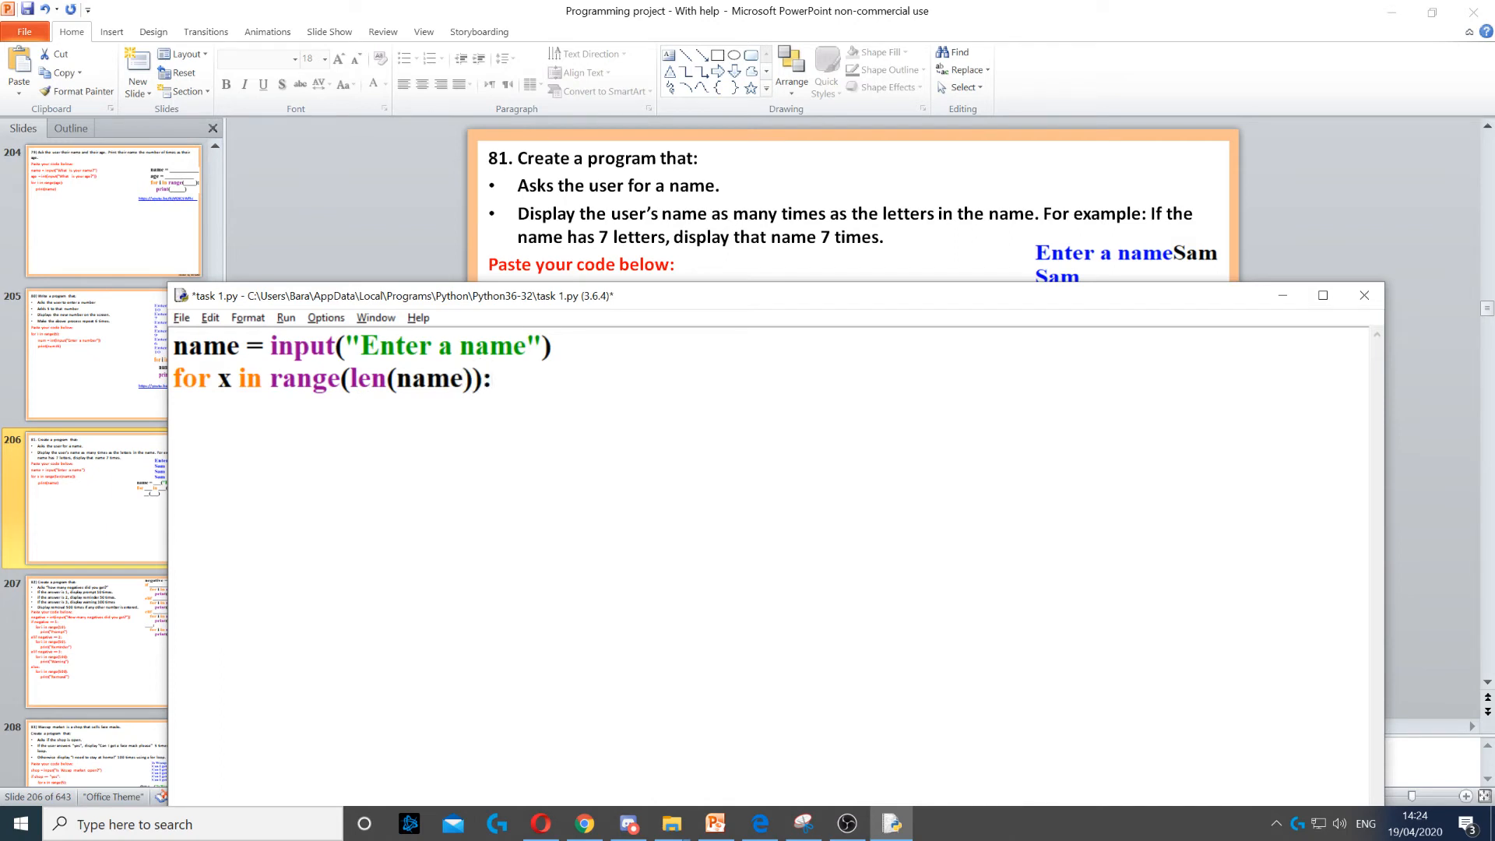
Add the indented print(name) inside the loop and run the module in the shell.
text(print)
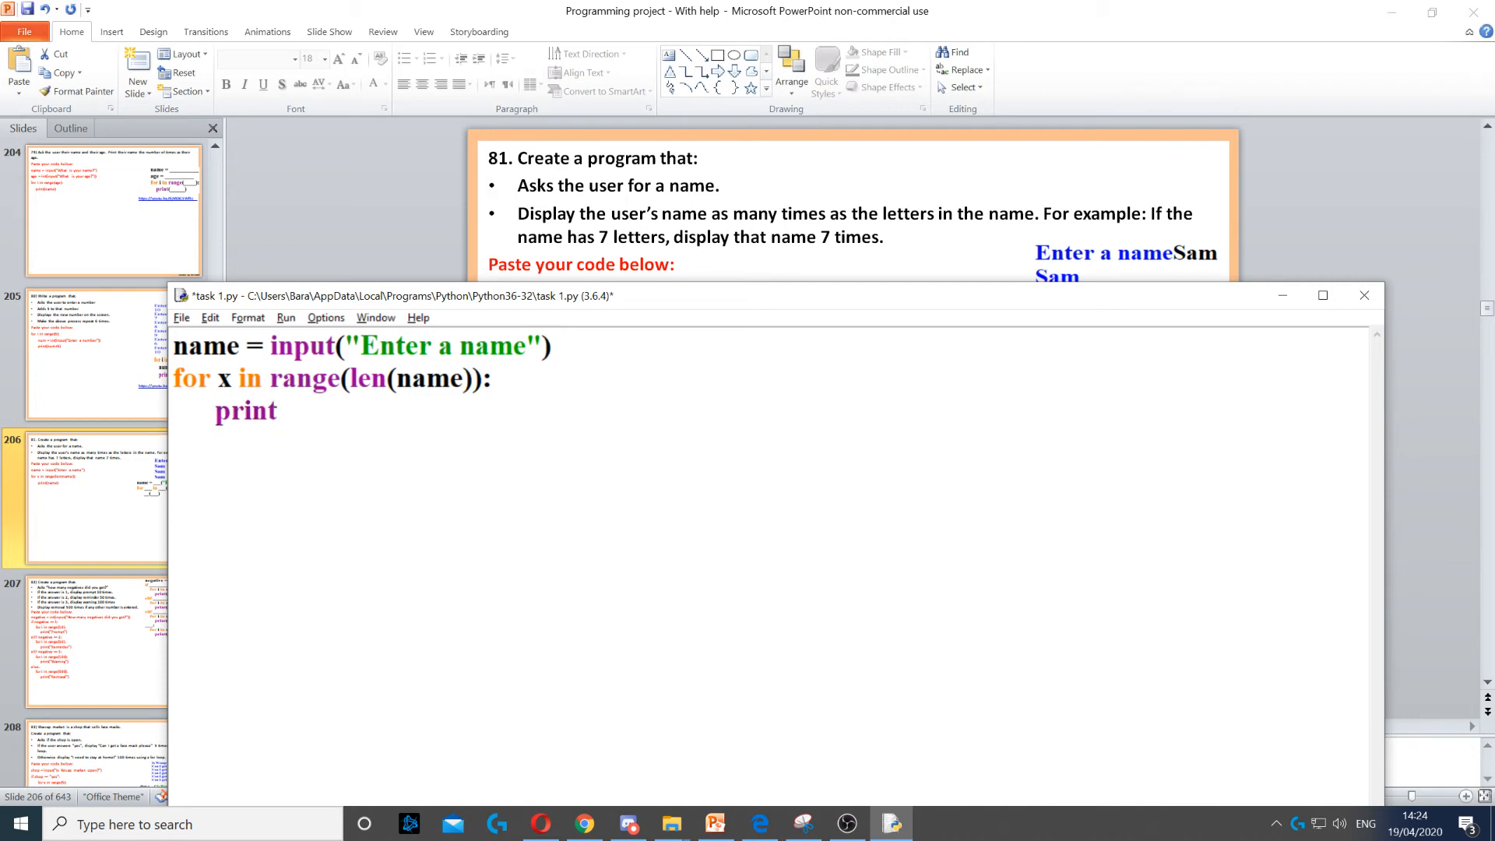
text((name)
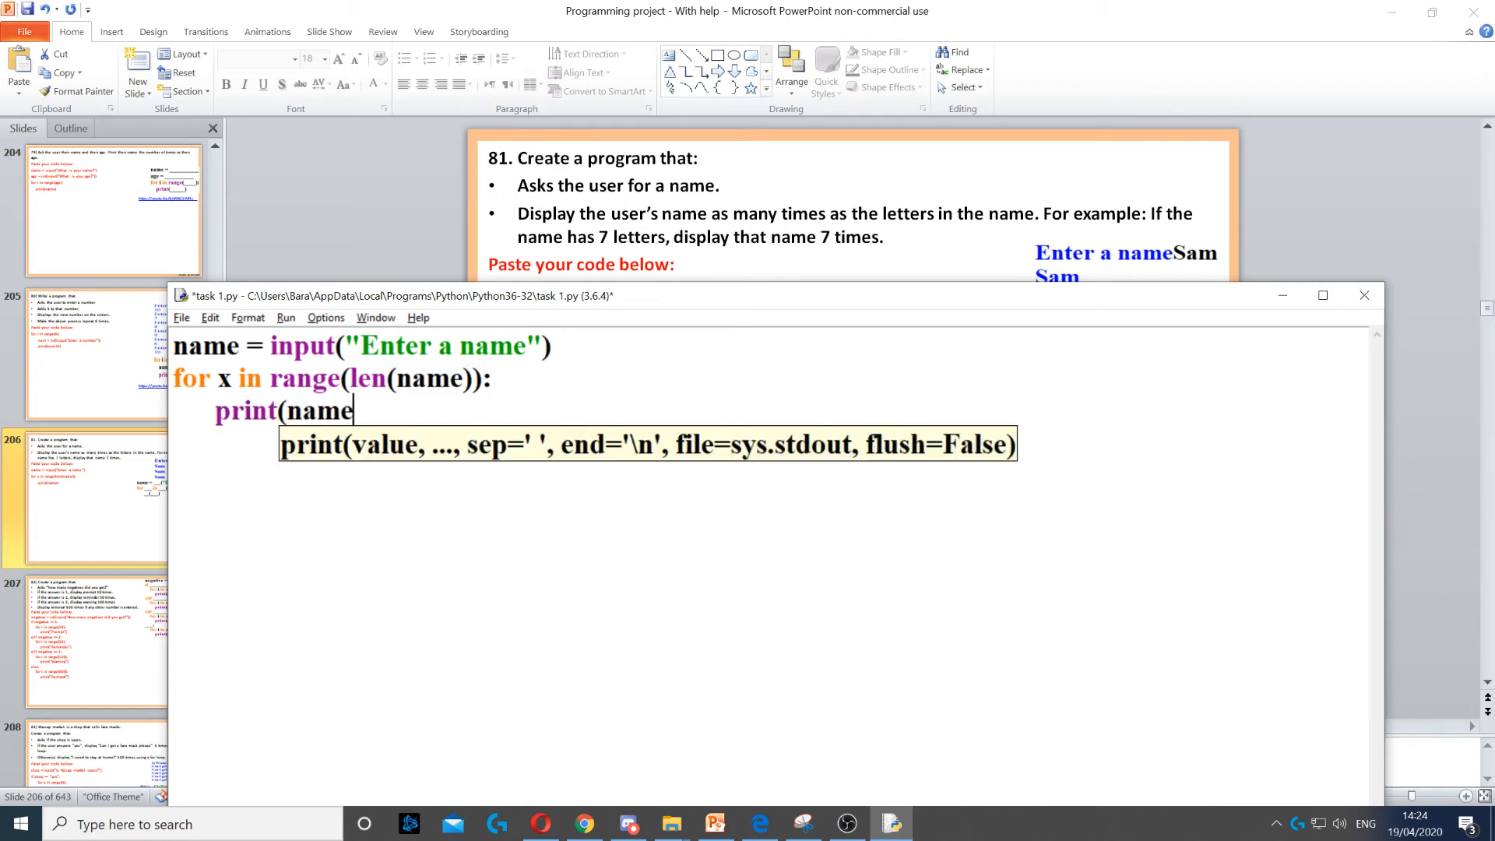
text())
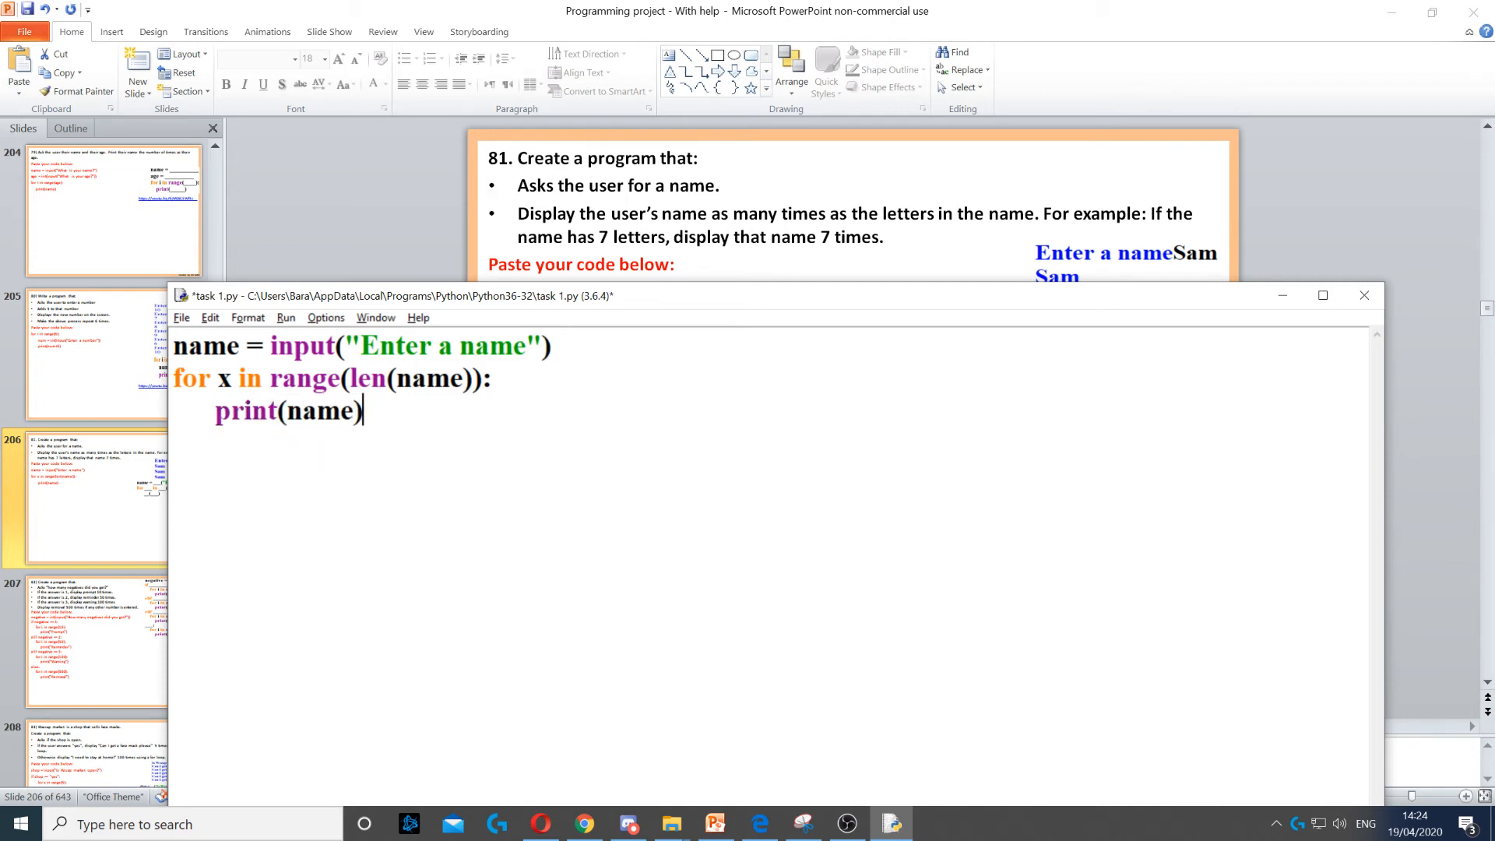
click(285, 318)
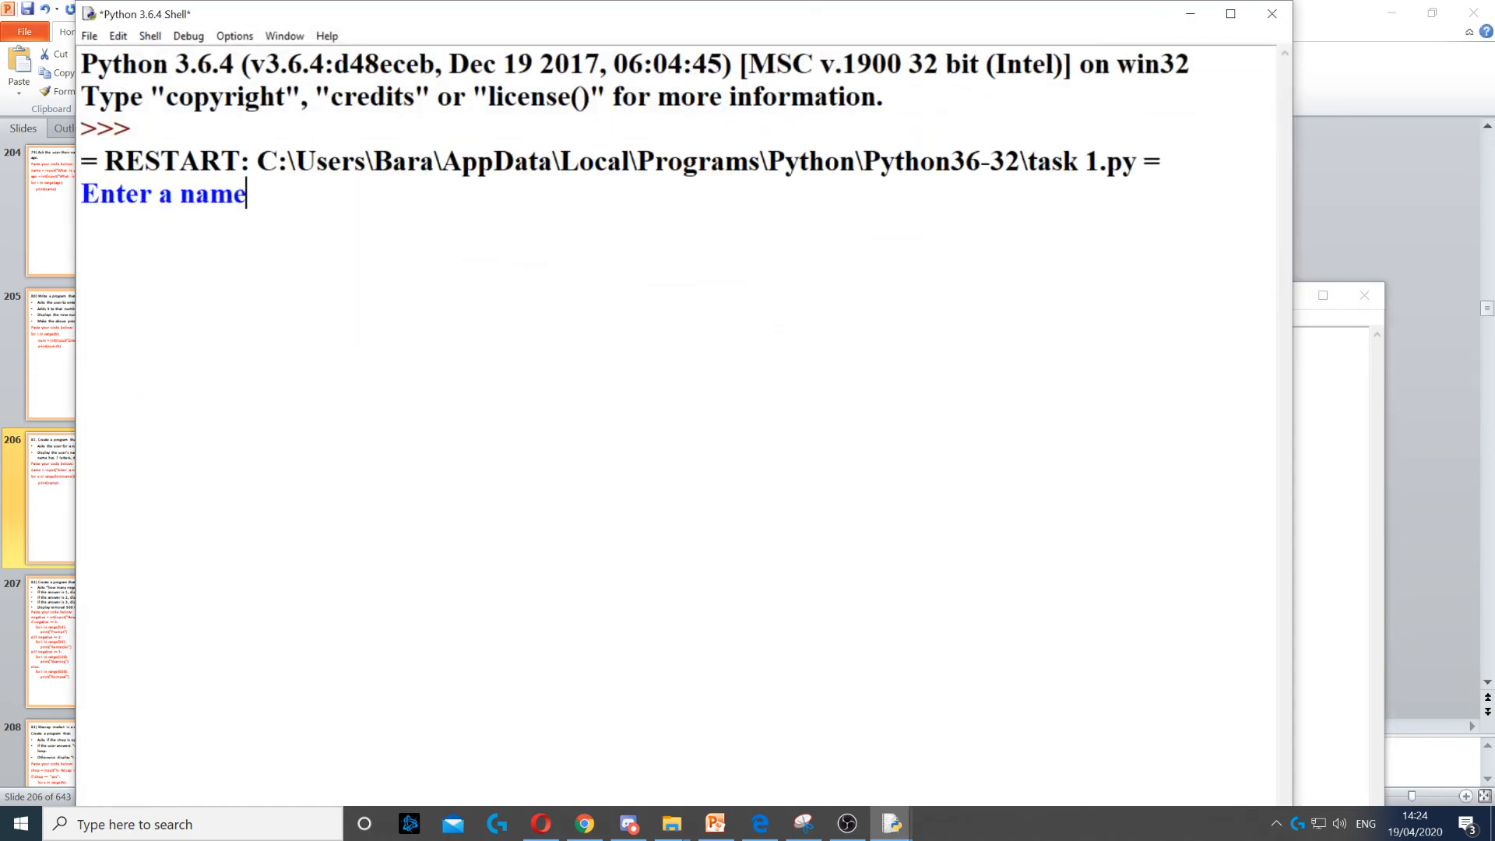
Answer the shell's "Enter a name" prompt with Martin.
text(Martin)
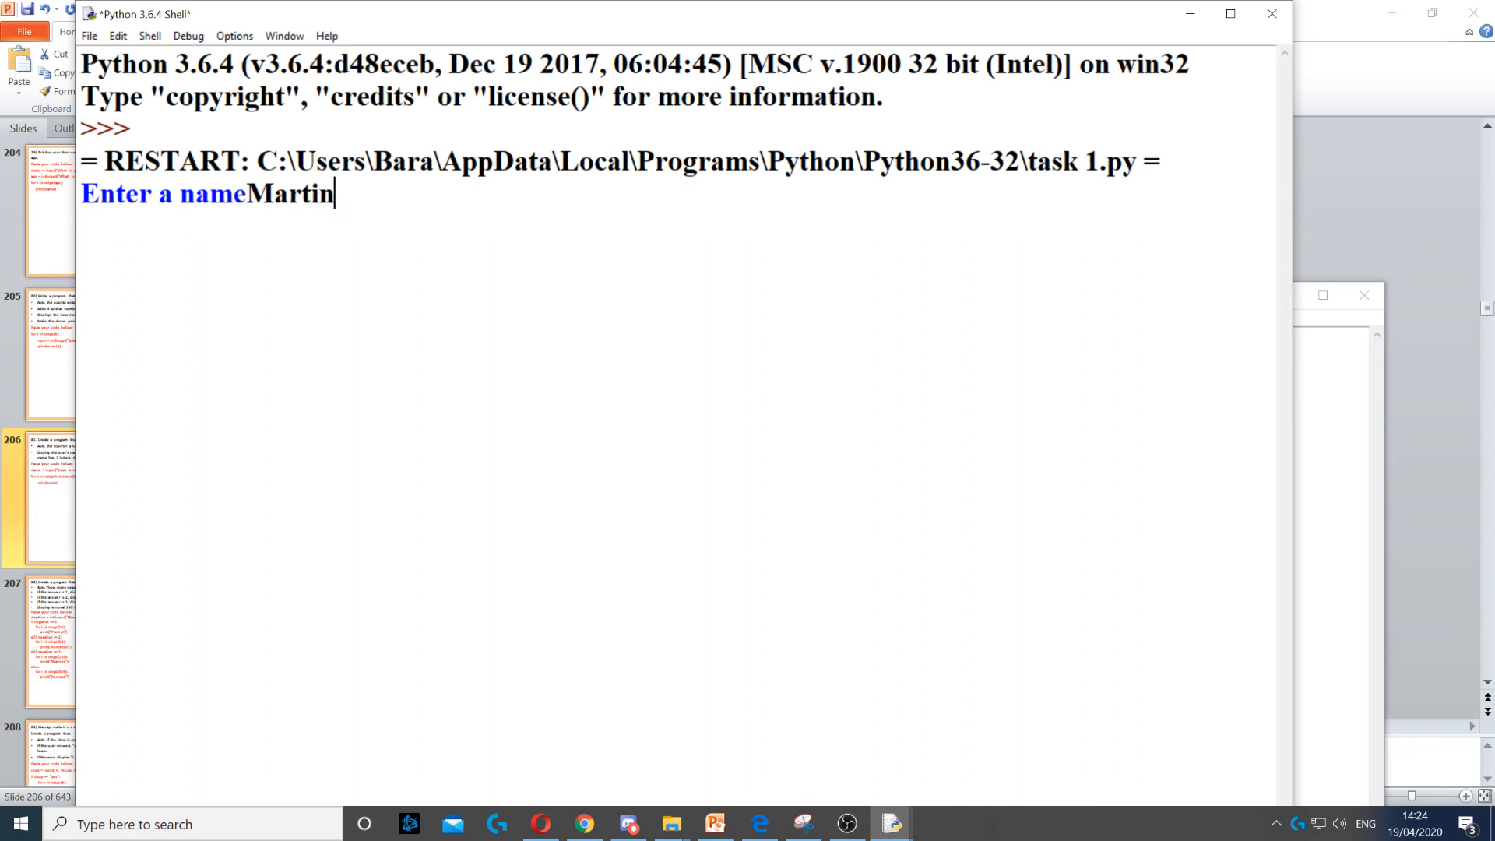